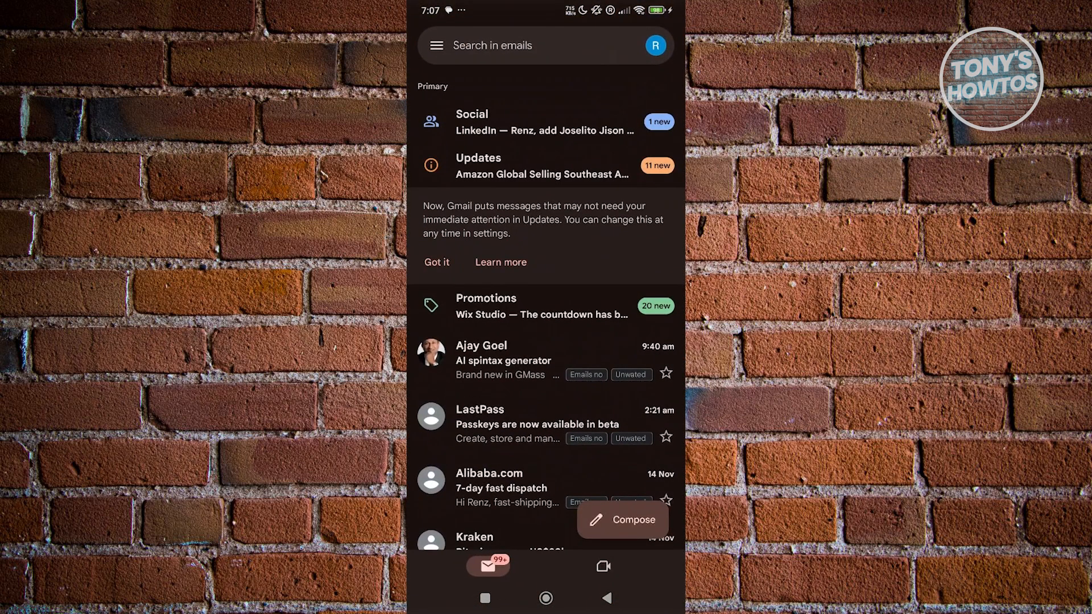
Open Settings from the bottom of Gmail's navigation drawer
click(437, 45)
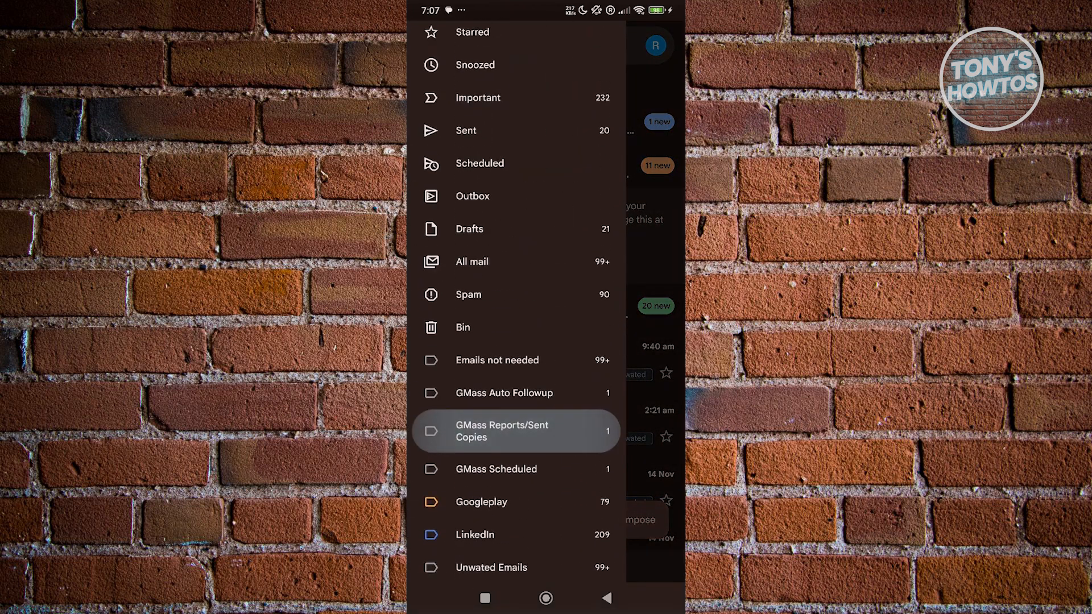
scroll(down, 3)
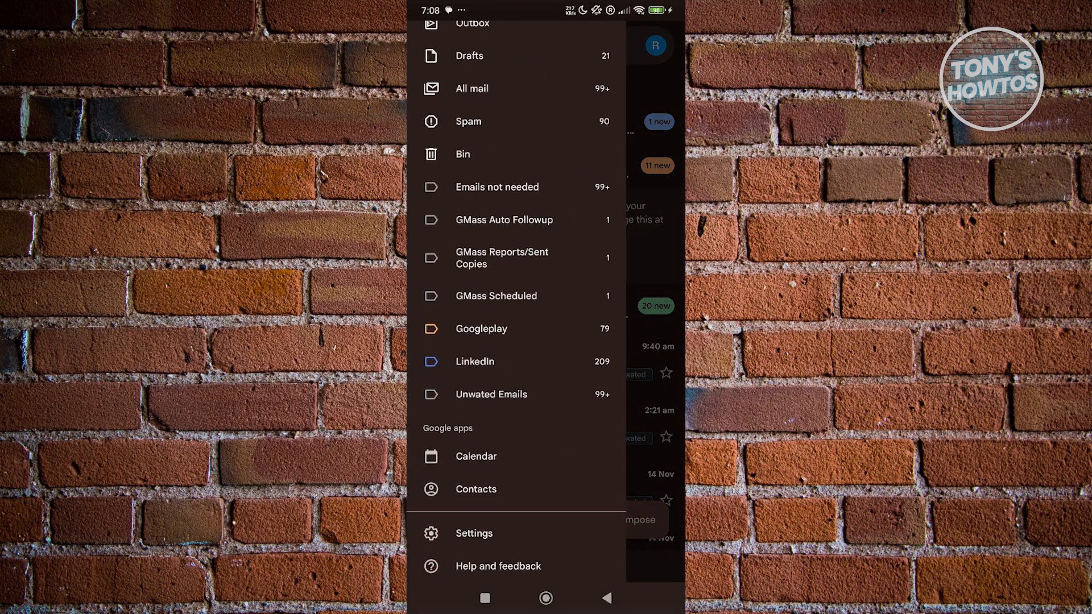
click(474, 533)
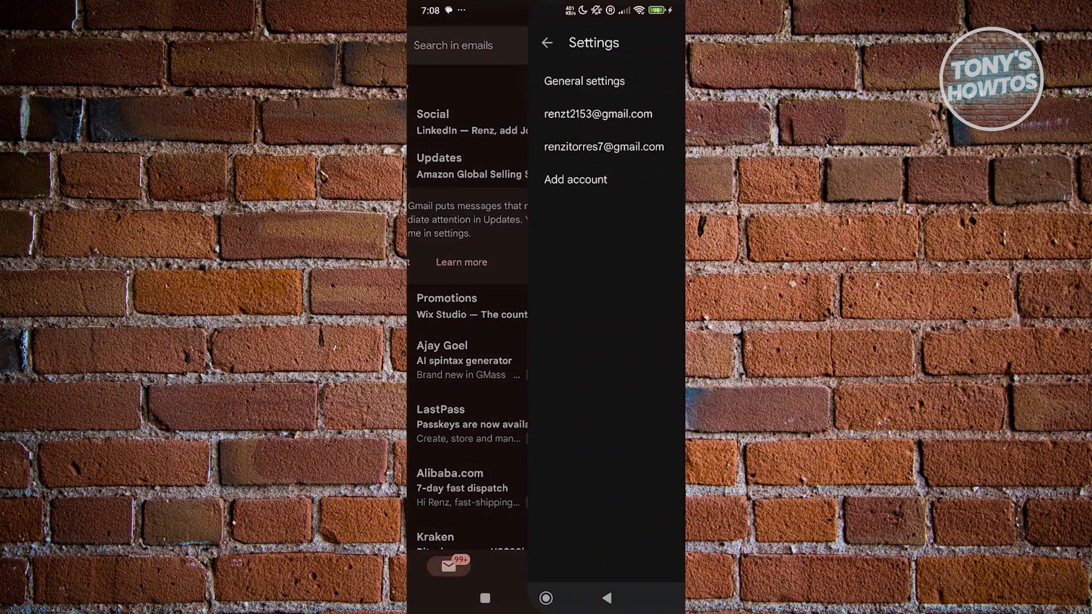
Verify all Gmail notification toggles are on under Manage notifications, then return to General settings
click(583, 81)
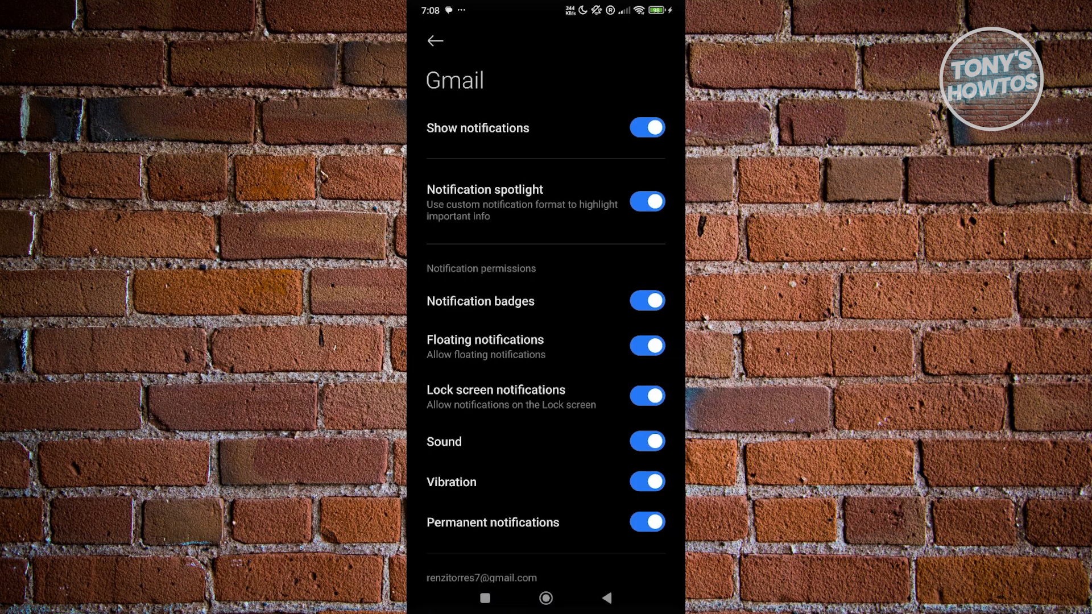
scroll(down, 3)
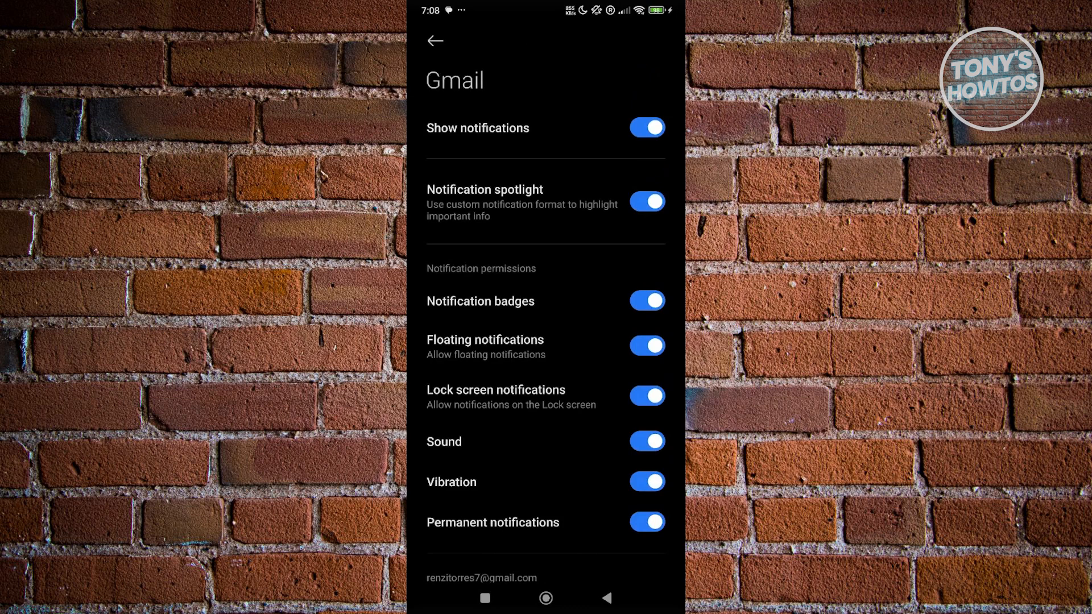
click(434, 42)
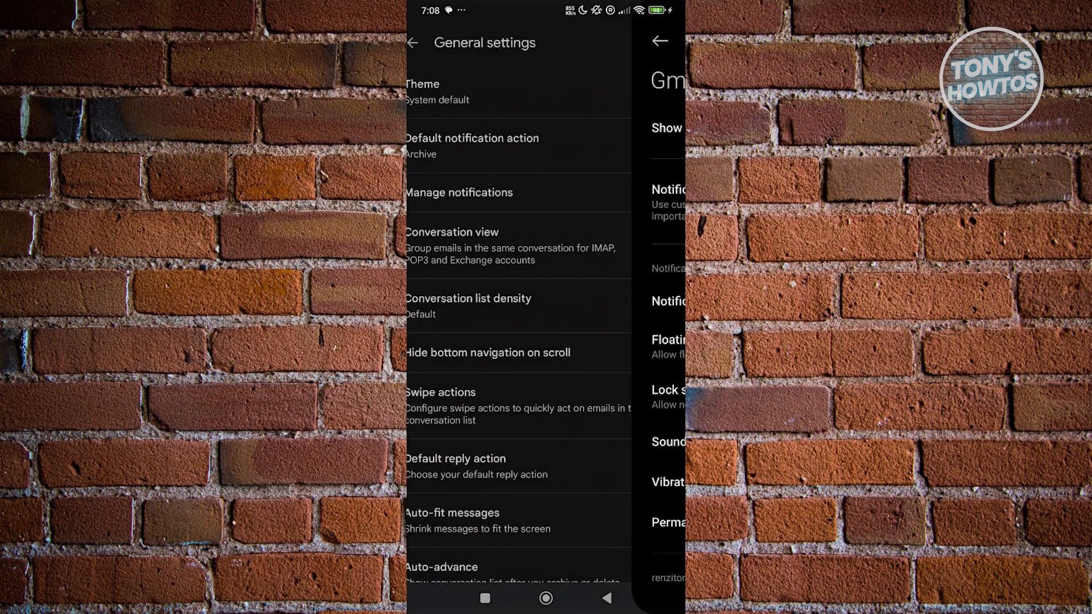
Set the first account's notification level to All and scroll through its settings
click(415, 43)
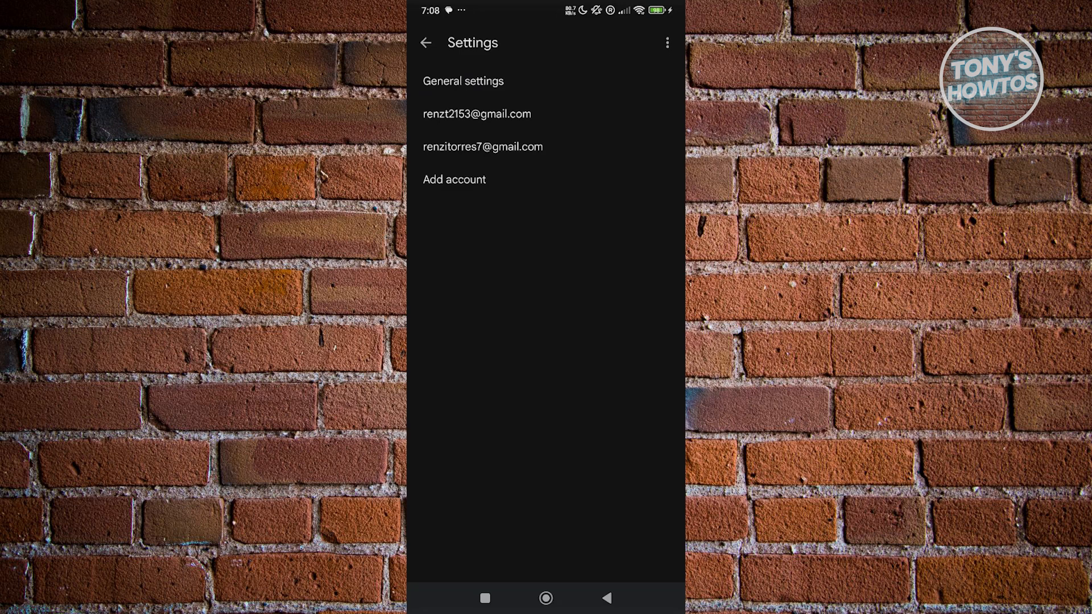
click(478, 114)
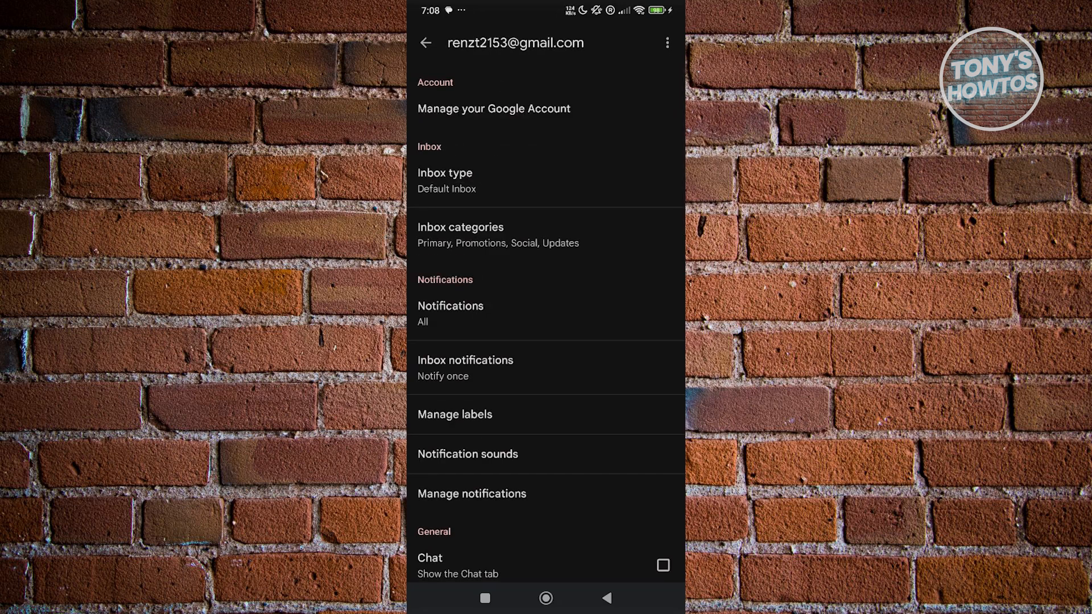
click(450, 306)
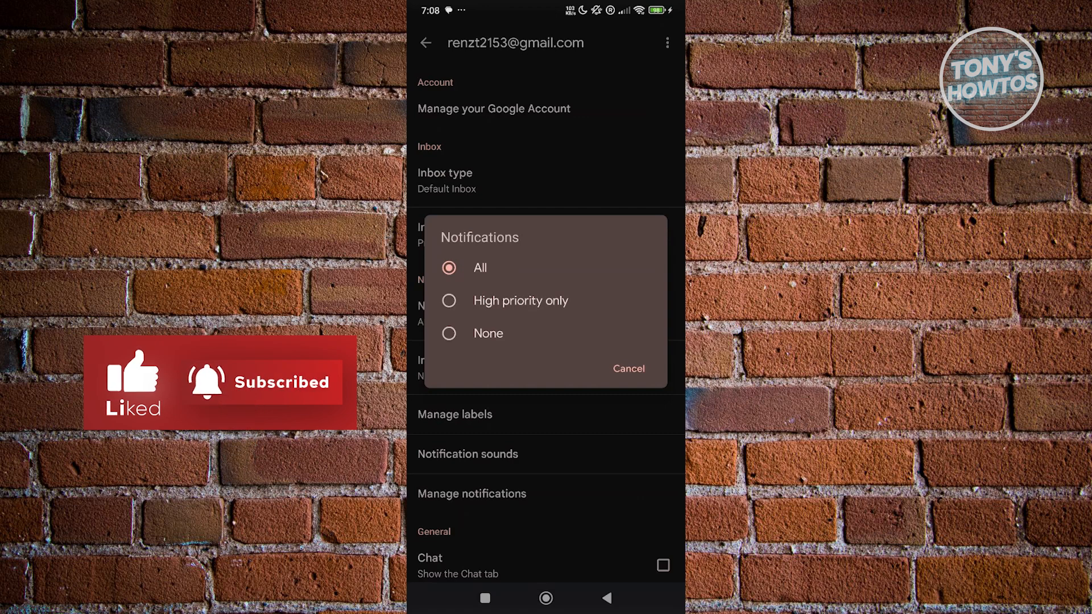
click(479, 268)
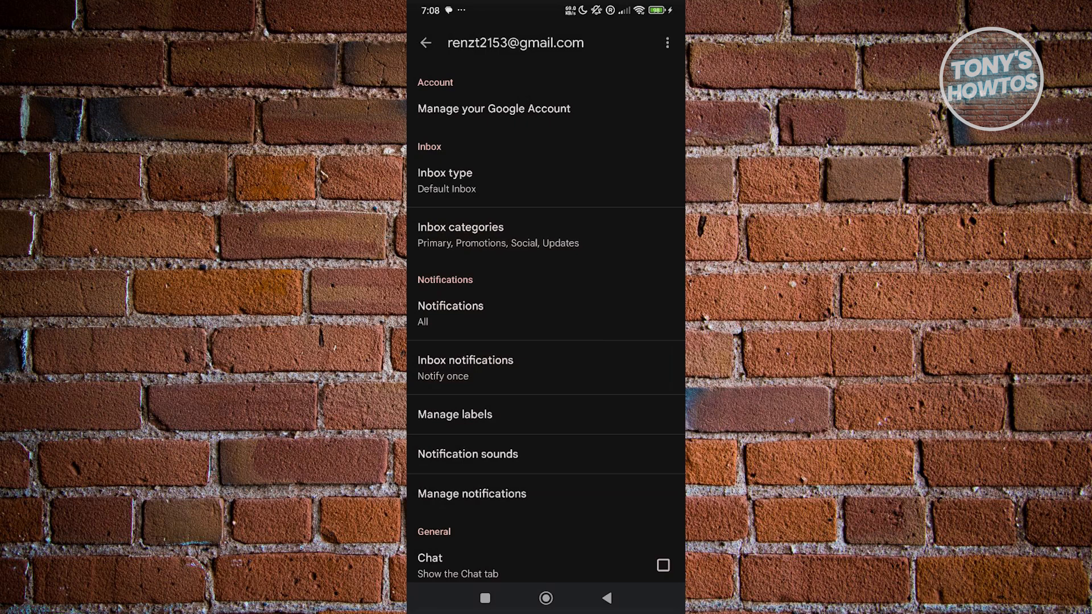
scroll(down, 3)
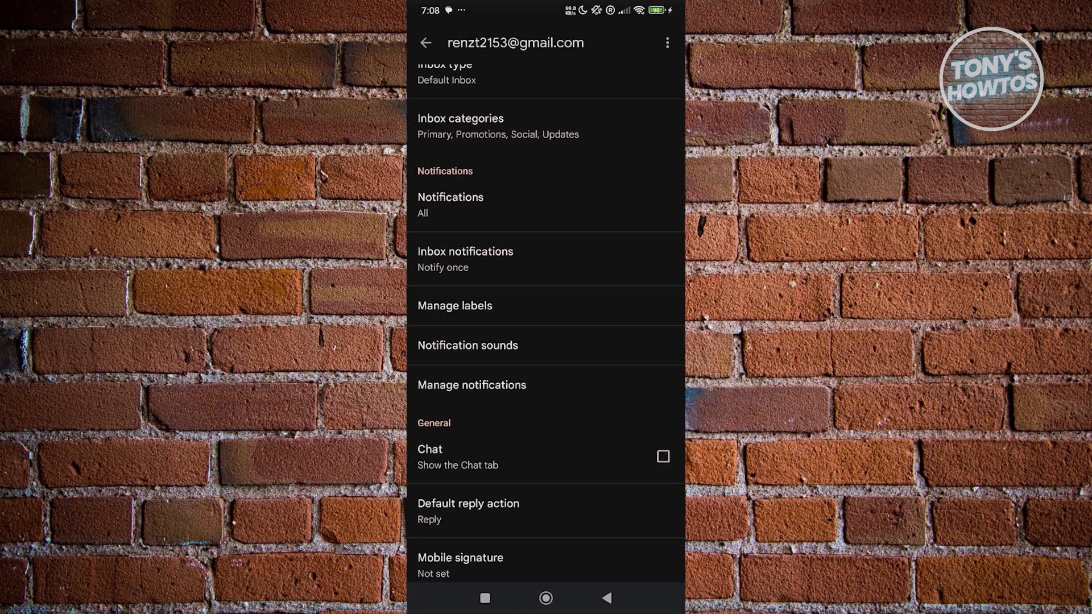
scroll(down, 3)
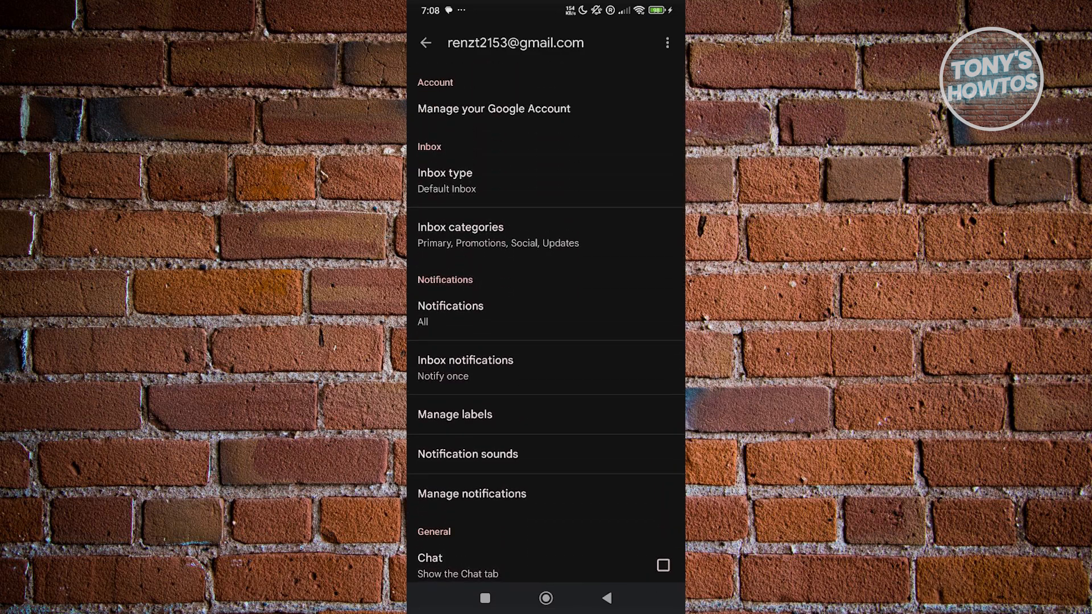
scroll(down, 3)
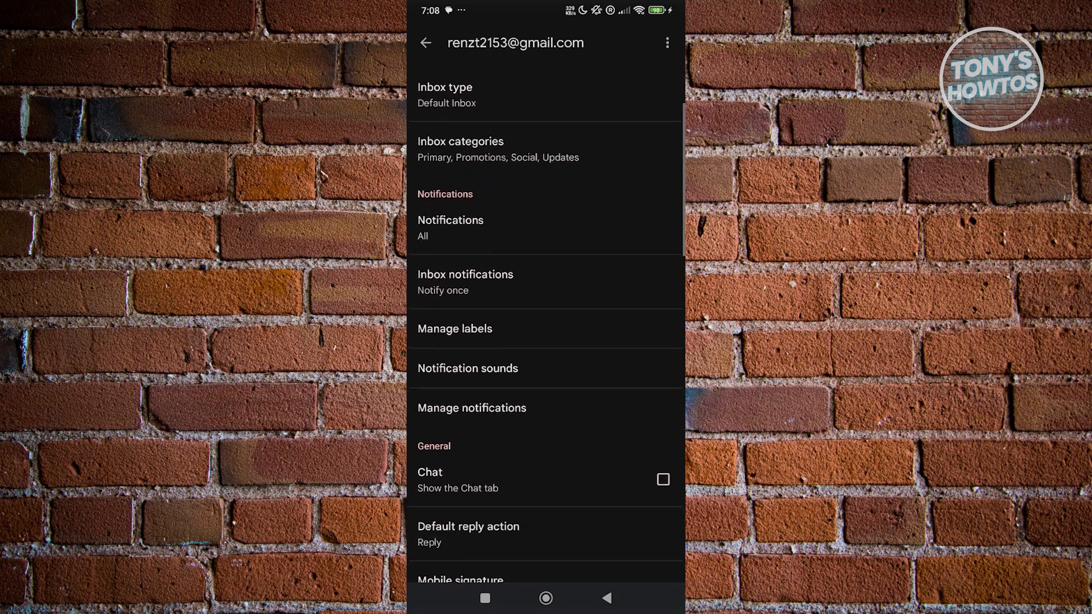
Confirm Show notifications is on for the Mail channel, then back out of Gmail settings
click(465, 281)
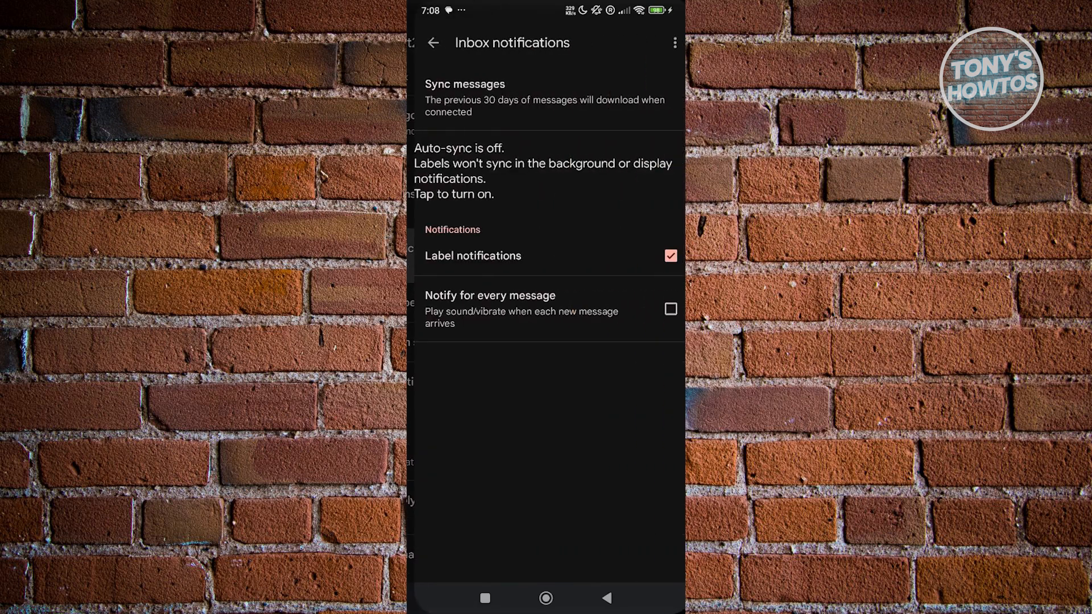
click(433, 43)
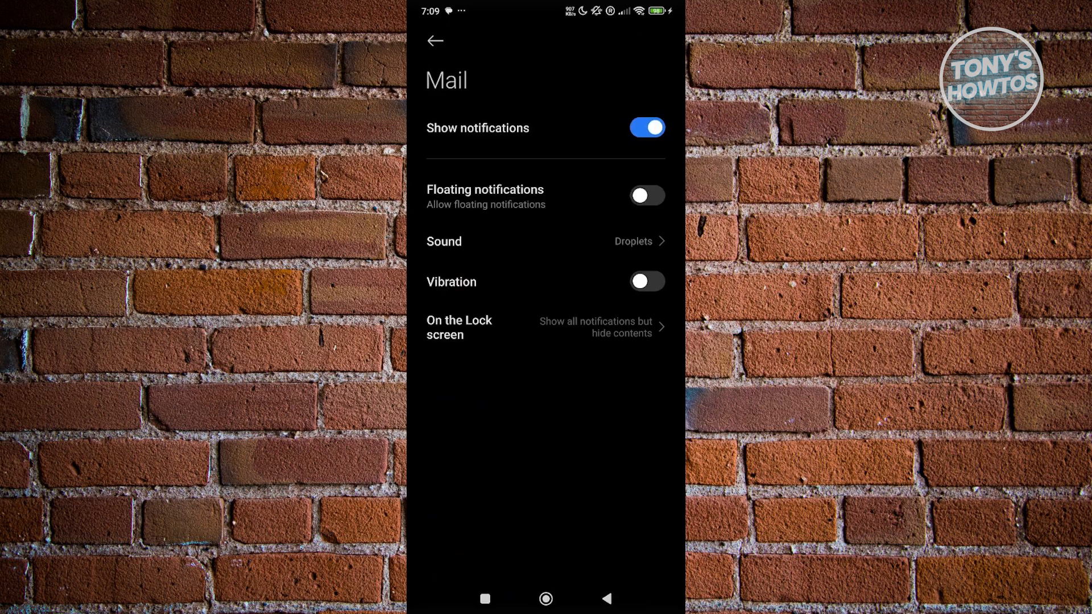
click(434, 42)
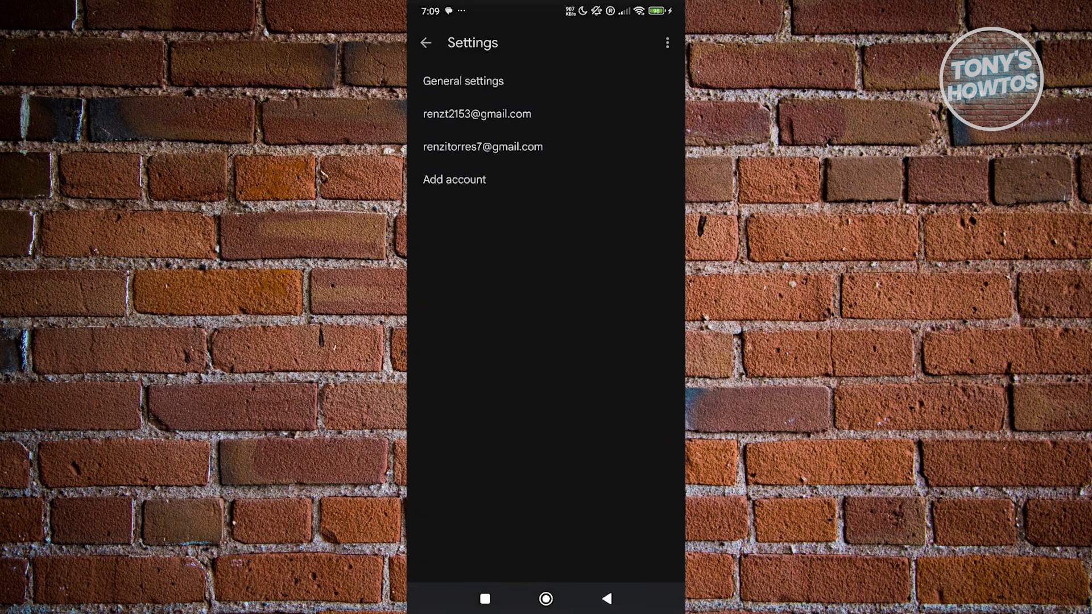
click(427, 43)
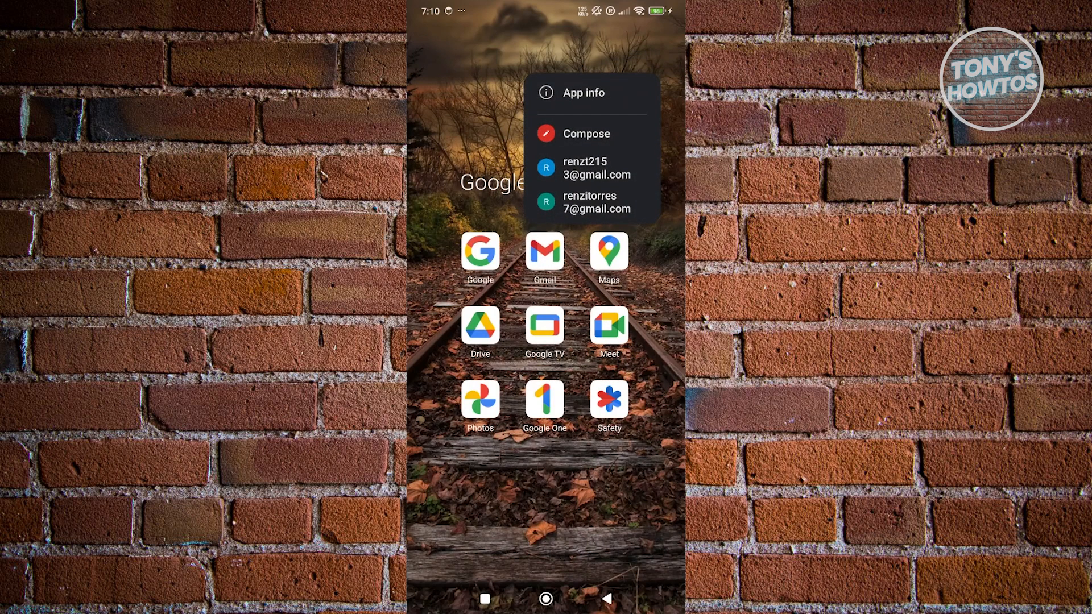
Open Gmail's App info and verify every notification toggle is enabled
click(586, 93)
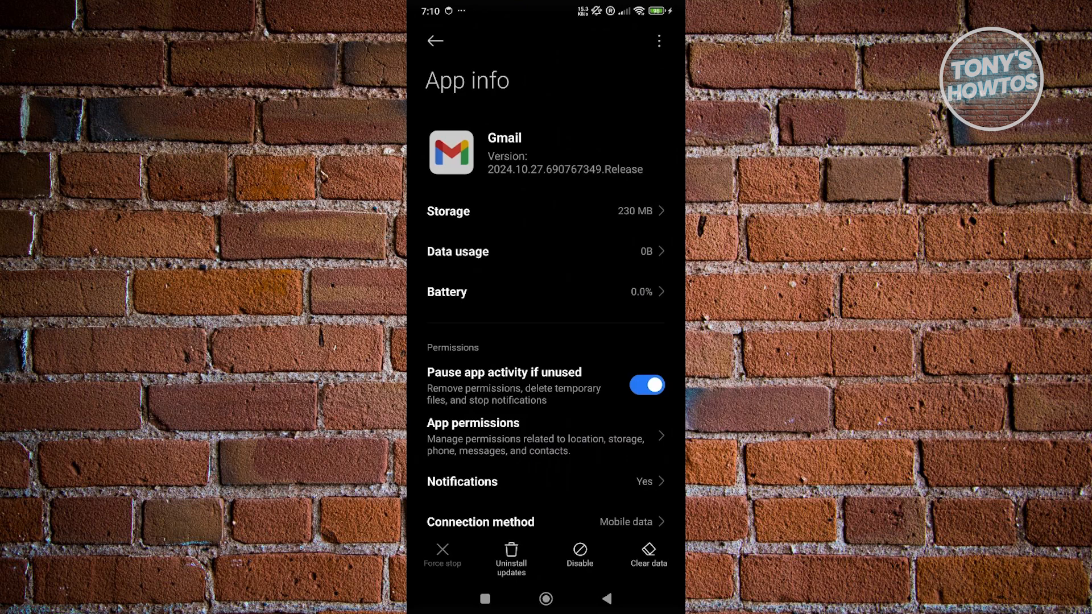
scroll(down, 3)
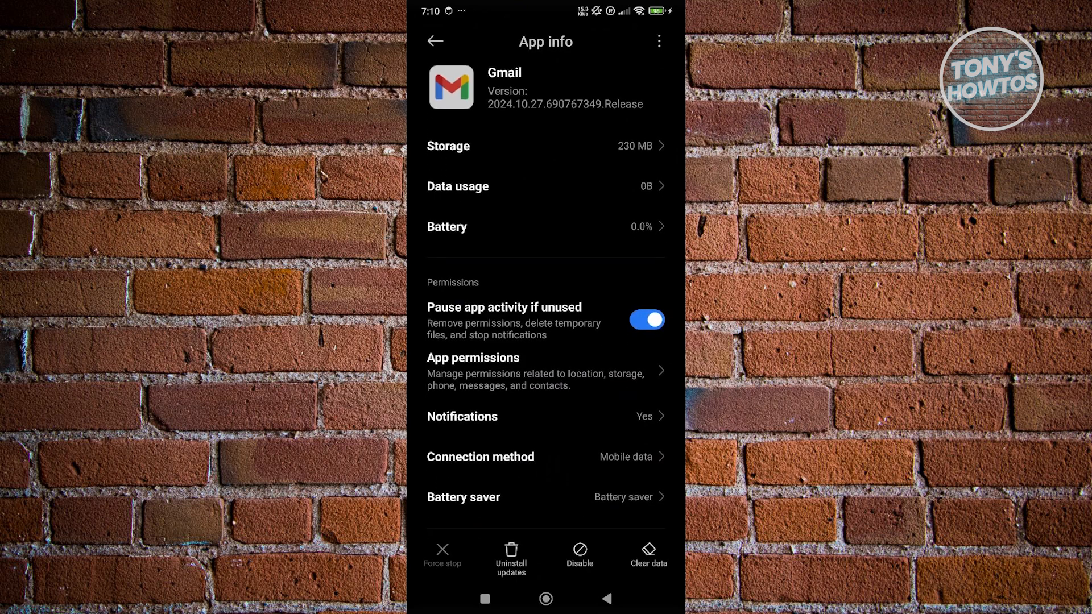
scroll(down, 3)
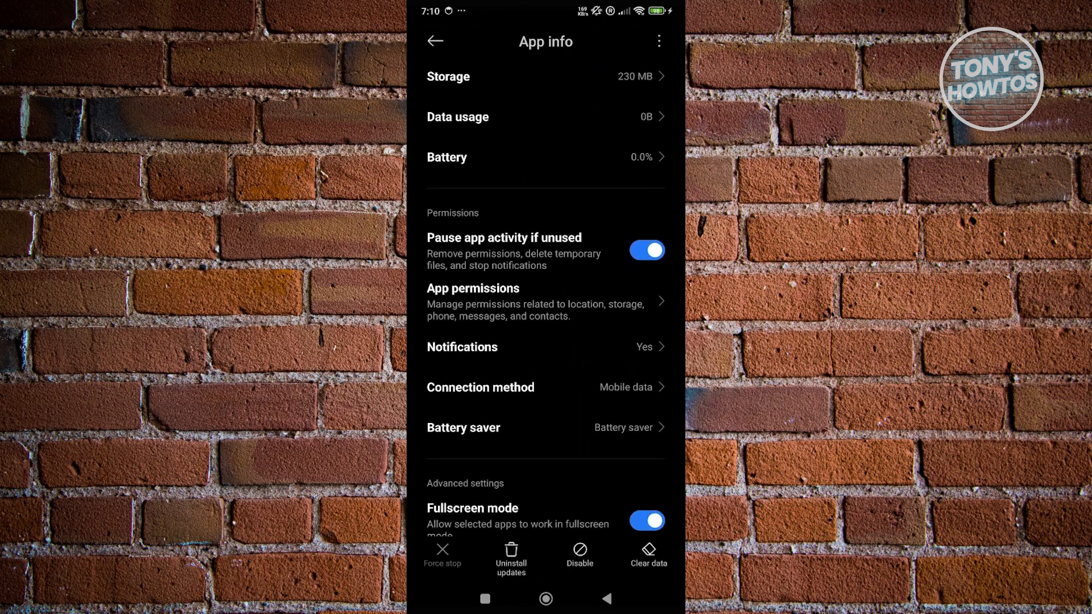
click(462, 346)
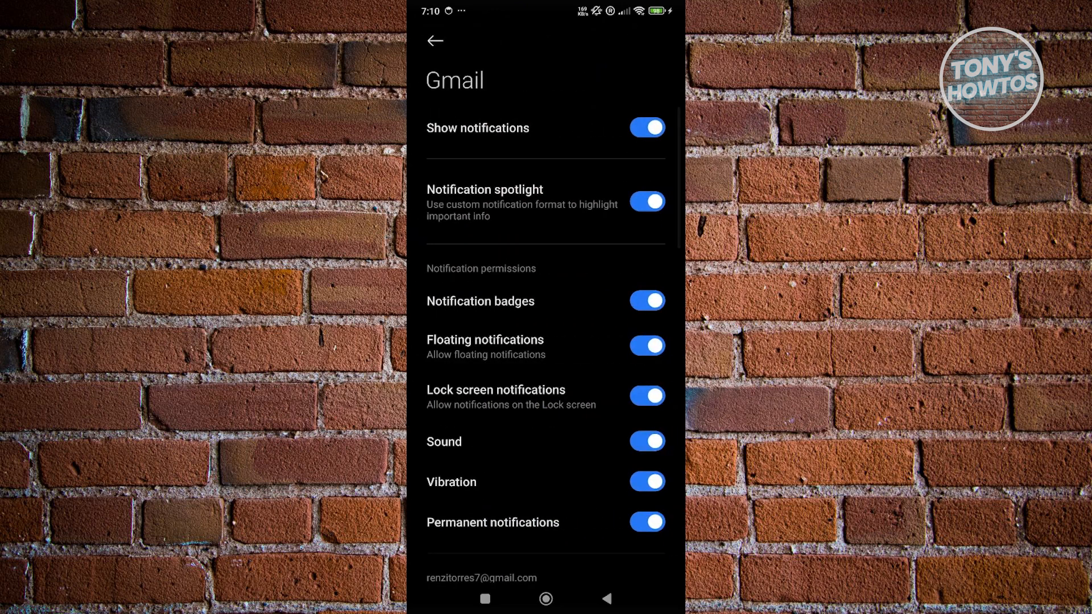
click(436, 41)
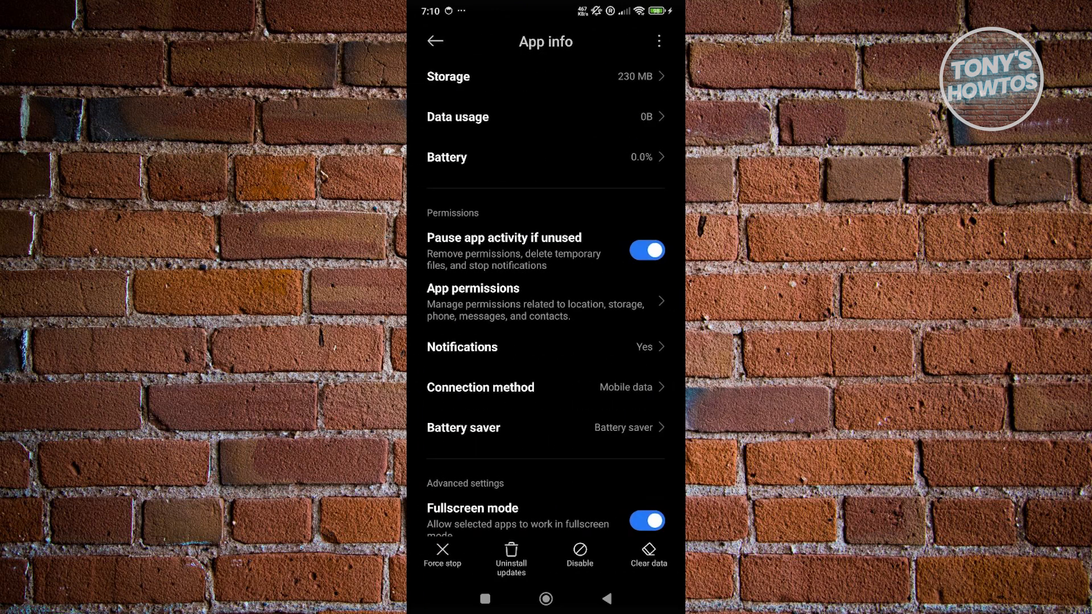
Set Gmail's battery saver to No restrictions
click(463, 427)
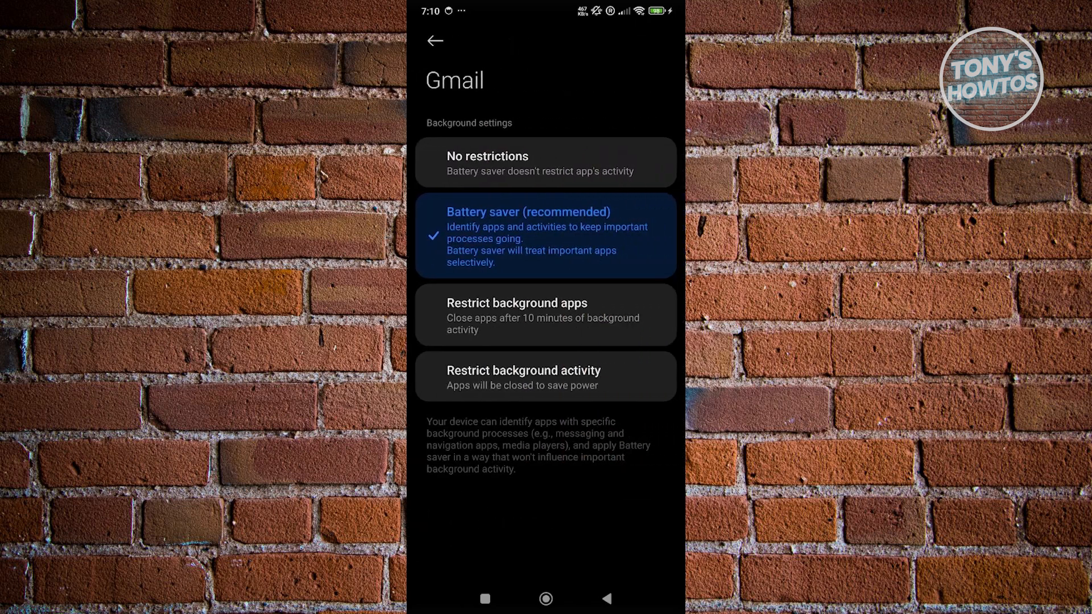
click(545, 163)
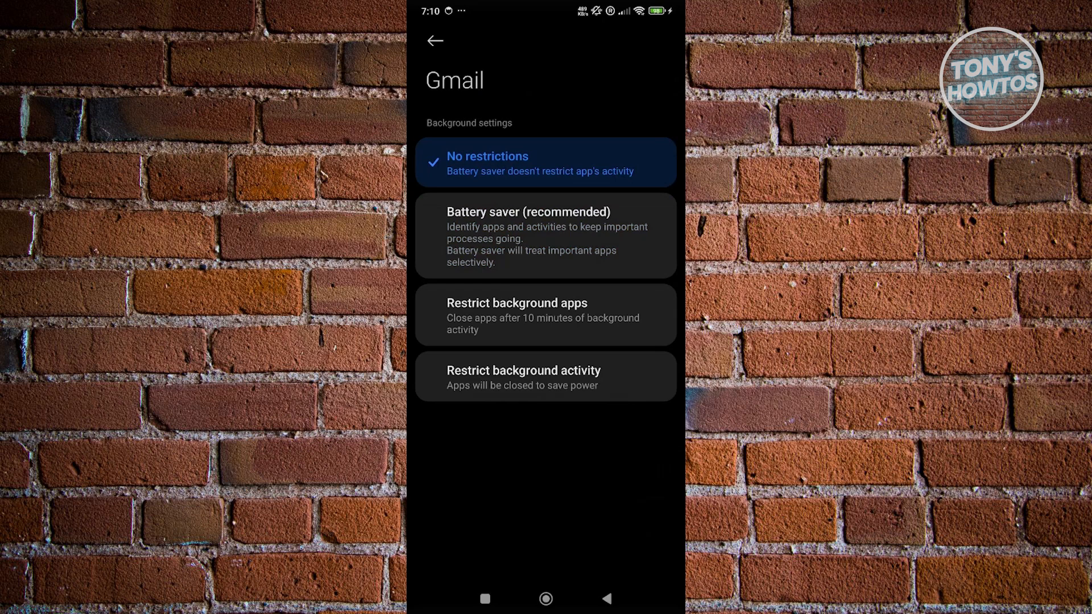
click(434, 42)
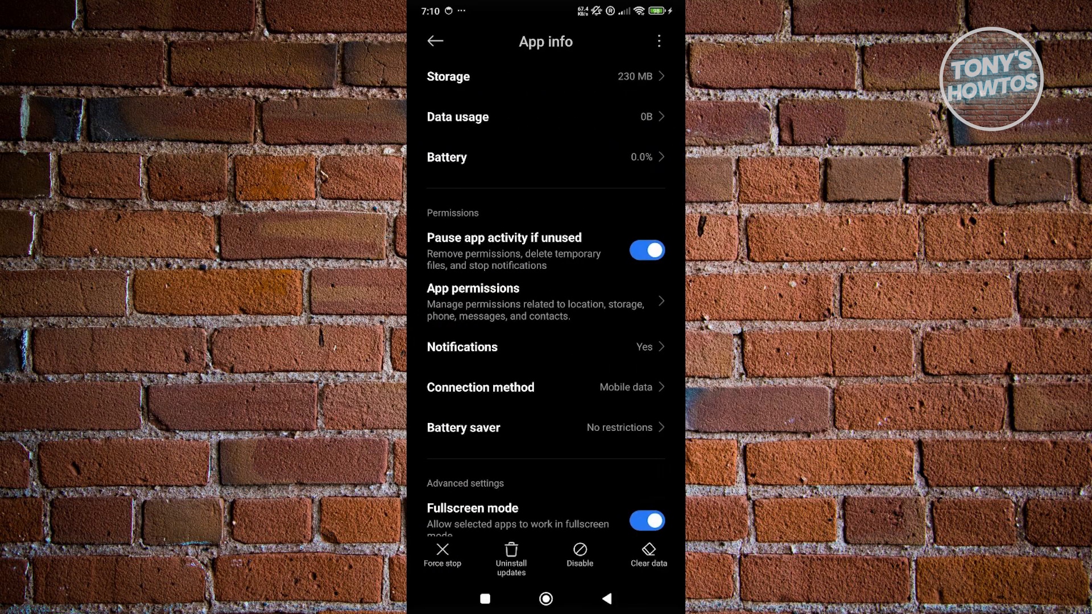
Switch off Pause app activity if unused and leave App info
scroll(down, 3)
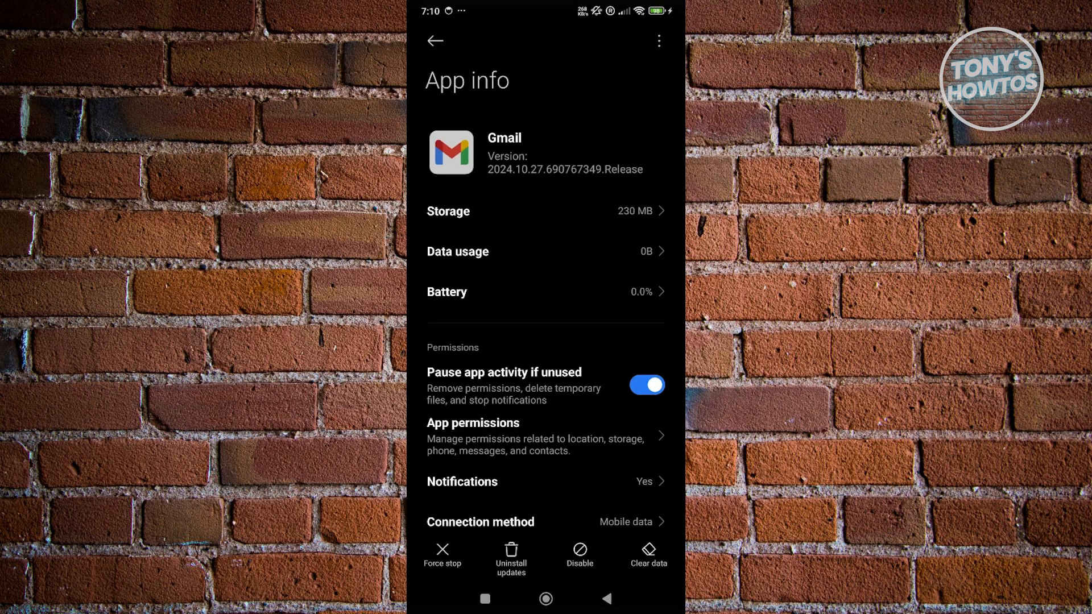
click(646, 384)
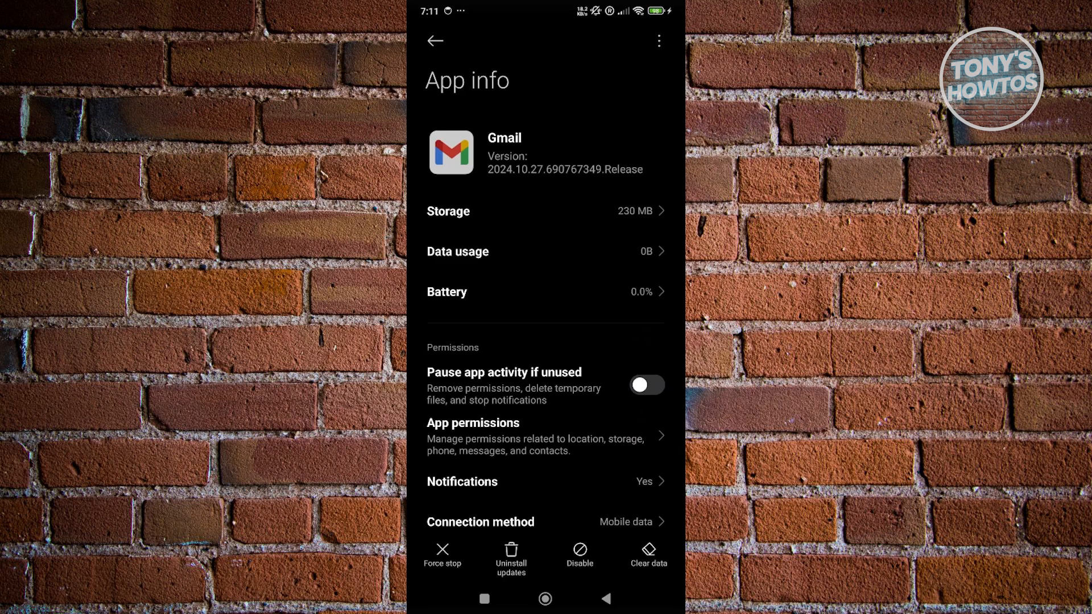
click(606, 598)
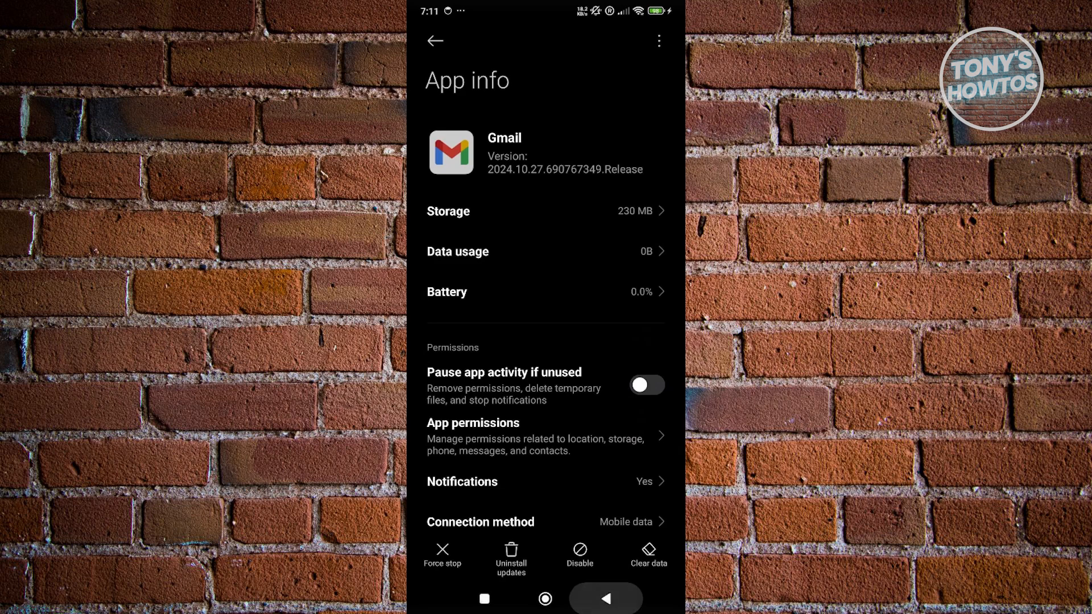